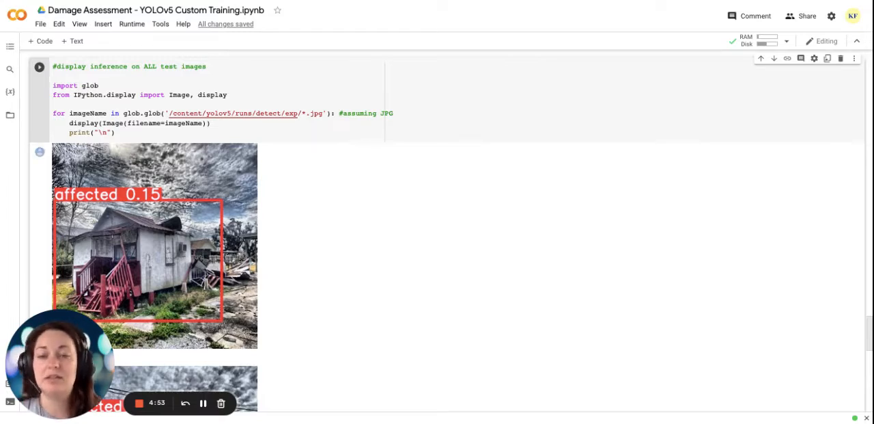
scroll("down", 3)
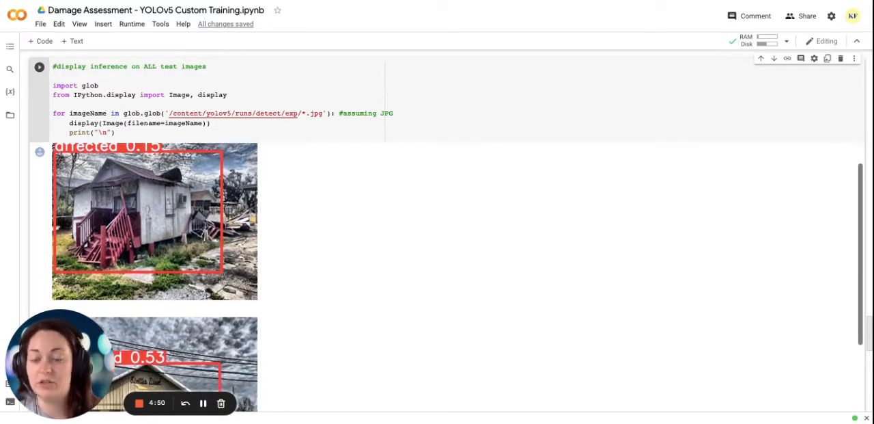
scroll("down", 3)
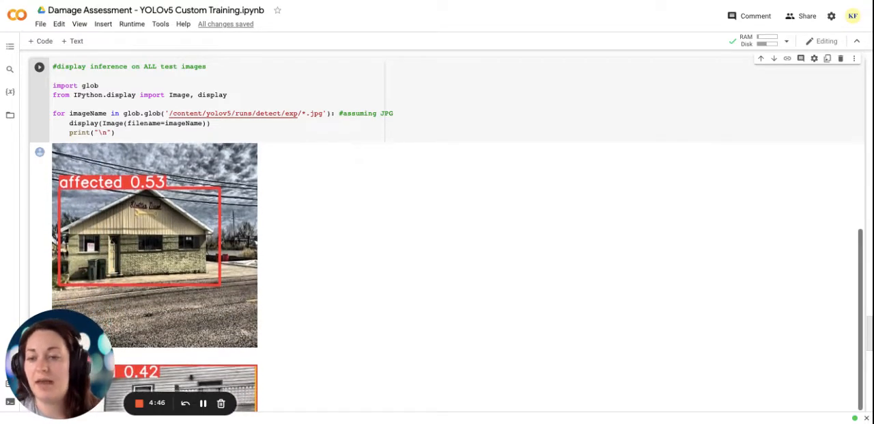
scroll("down", 3)
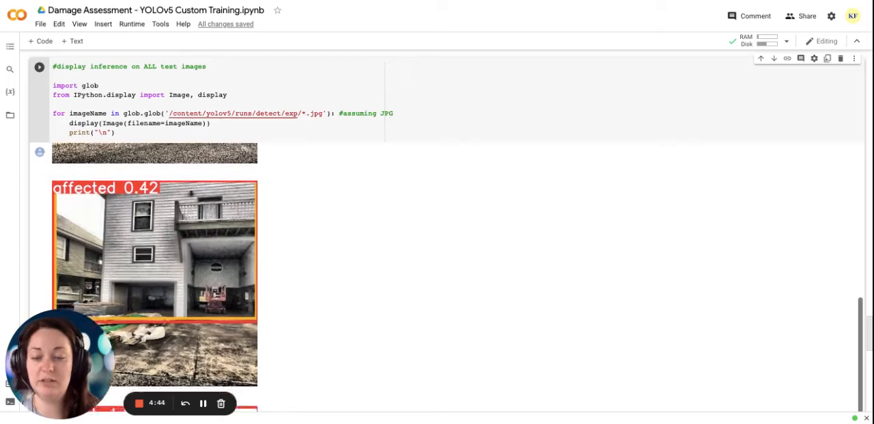
scroll("down", 3)
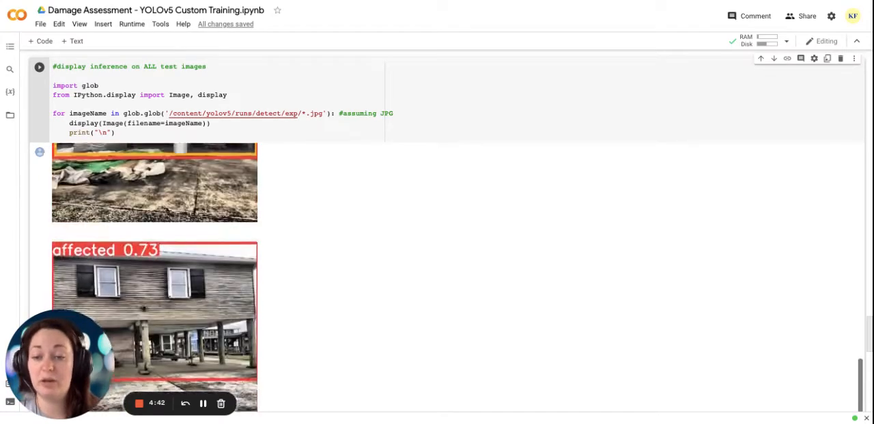
scroll("down", 3)
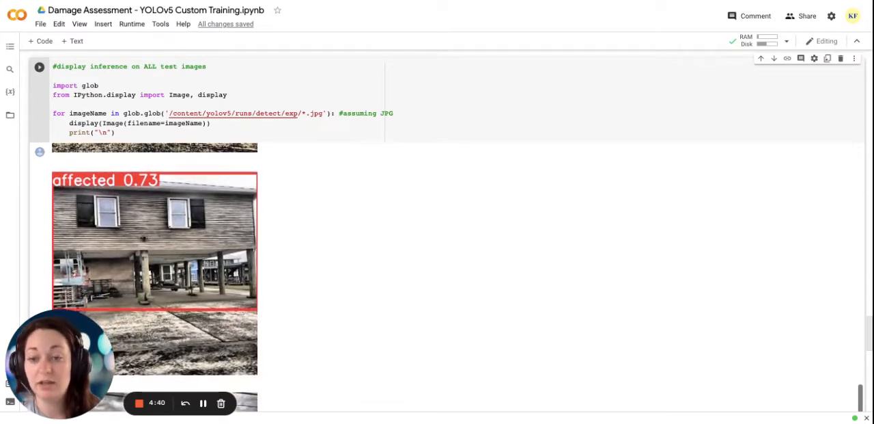
scroll("down", 3)
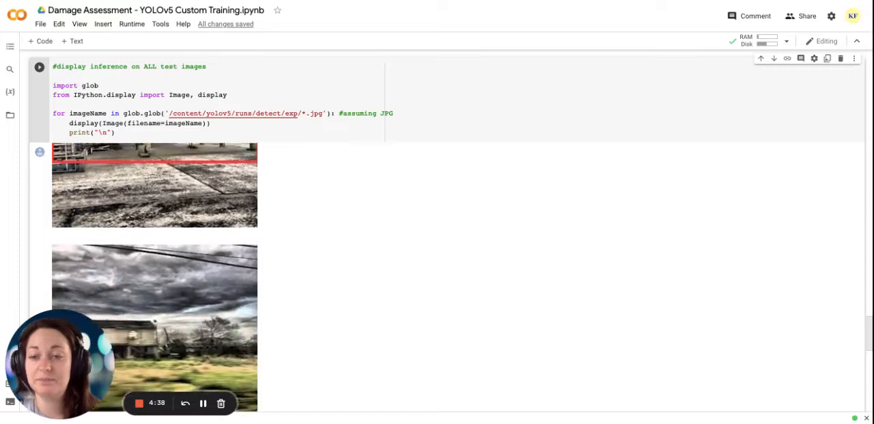
scroll("up", 3)
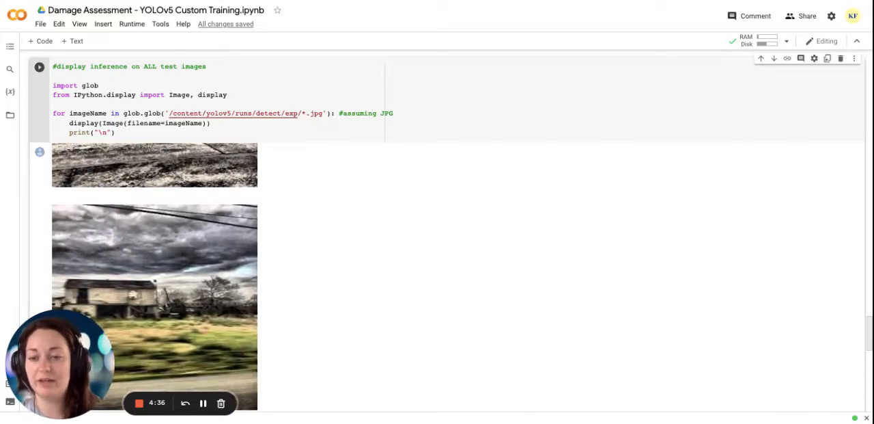
scroll("down", 3)
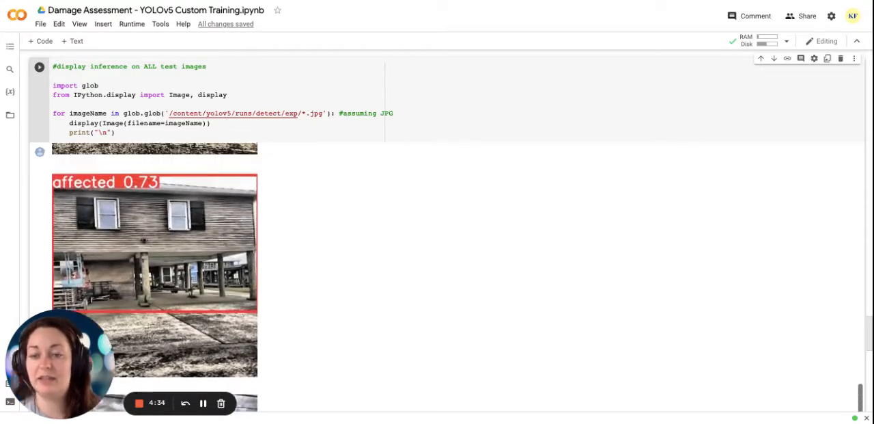
scroll("up", 3)
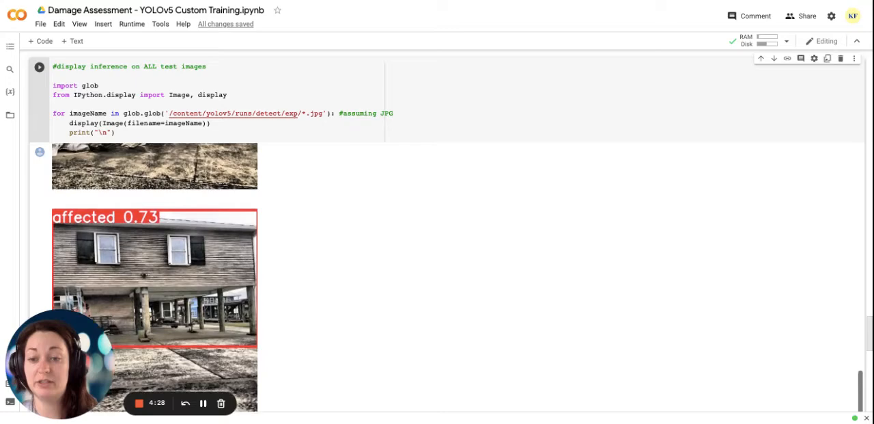
scroll("up", 3)
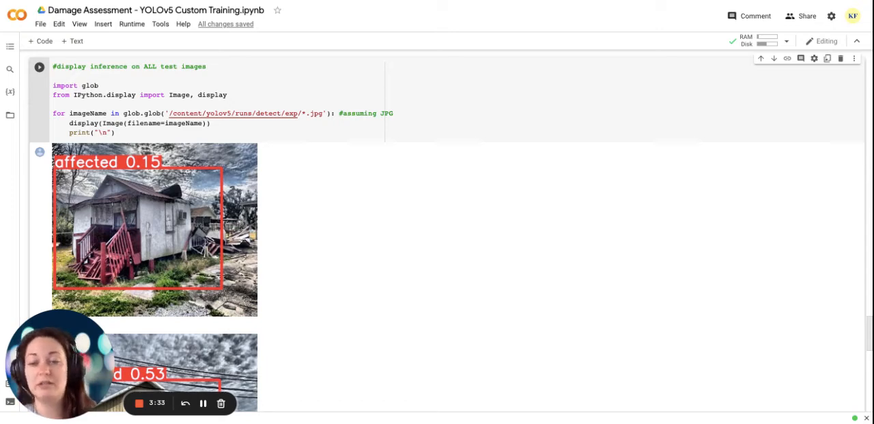
scroll("down", 3)
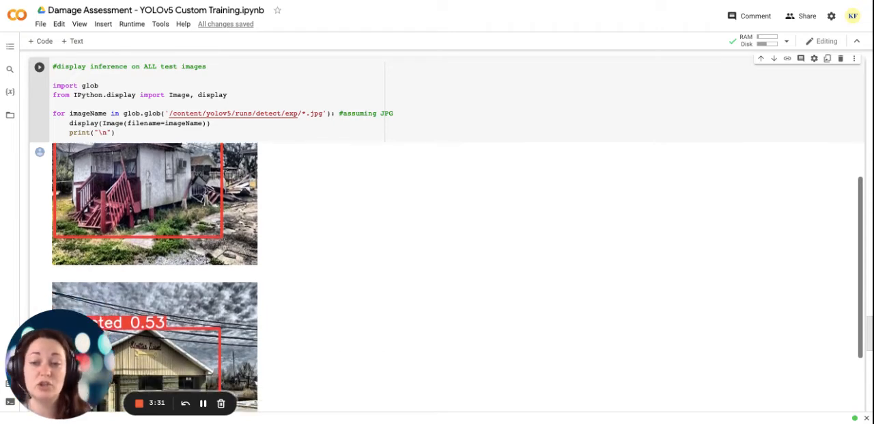
scroll("down", 3)
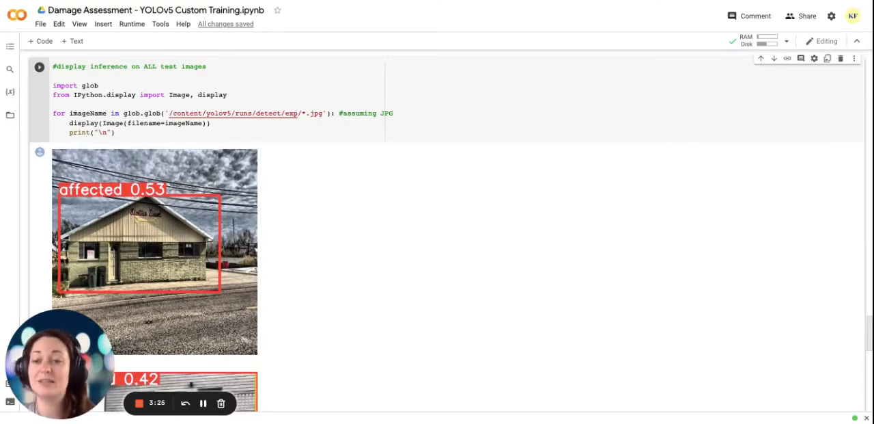
scroll("up", 3)
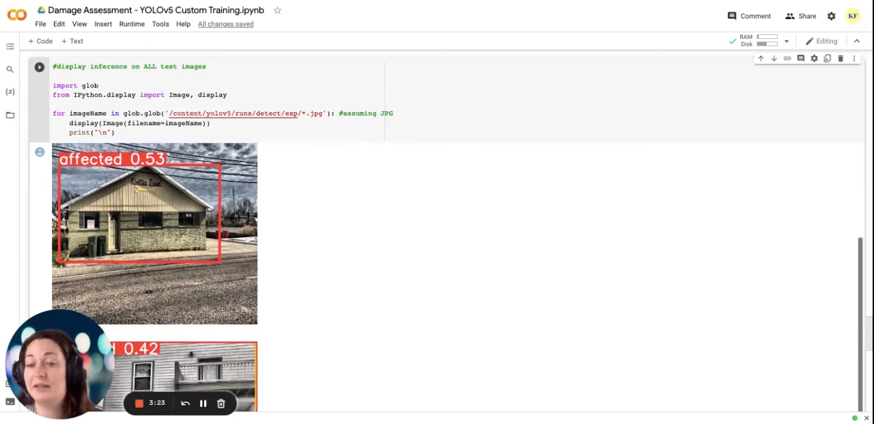
scroll("down", 3)
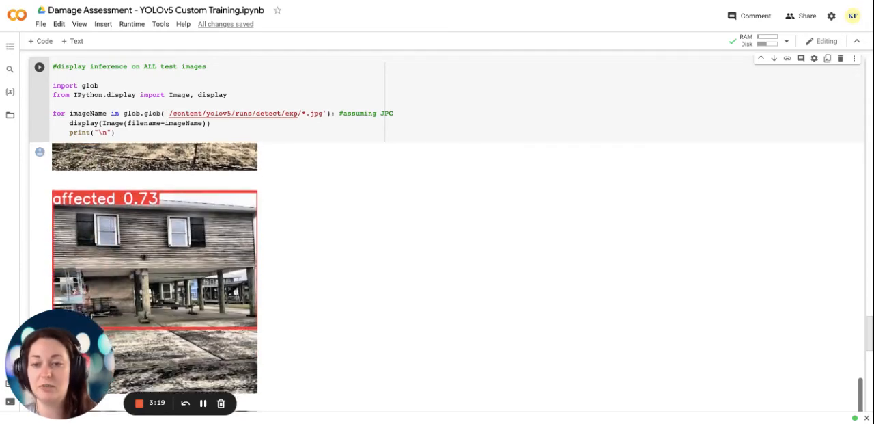
scroll("up", 3)
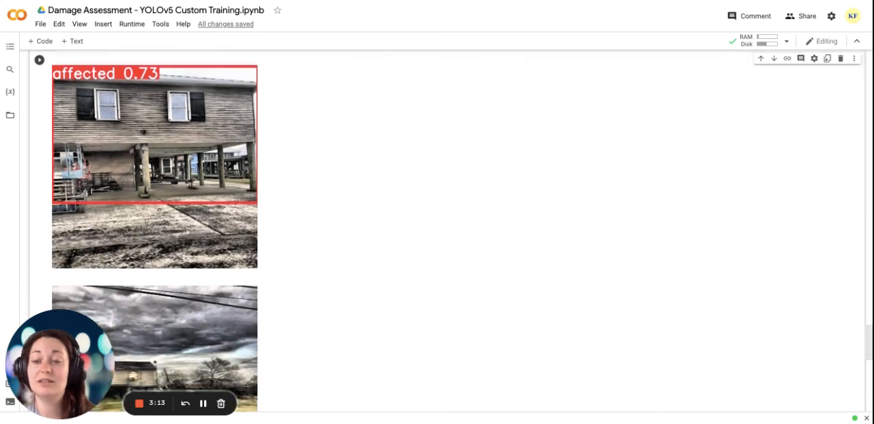
scroll("down", 3)
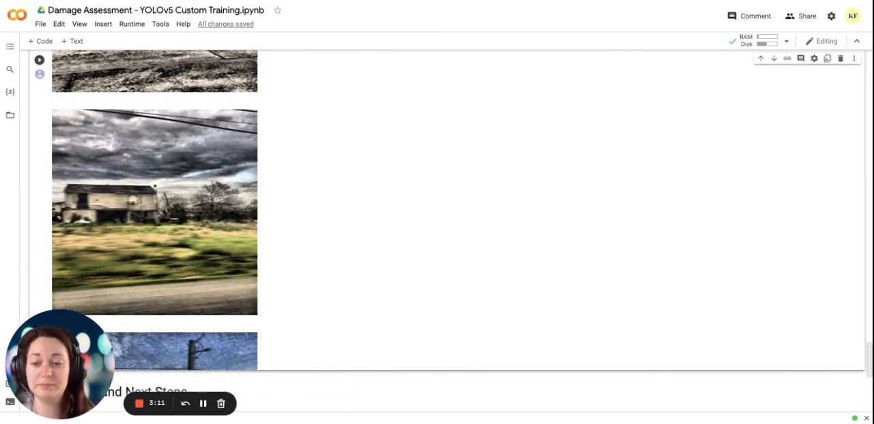